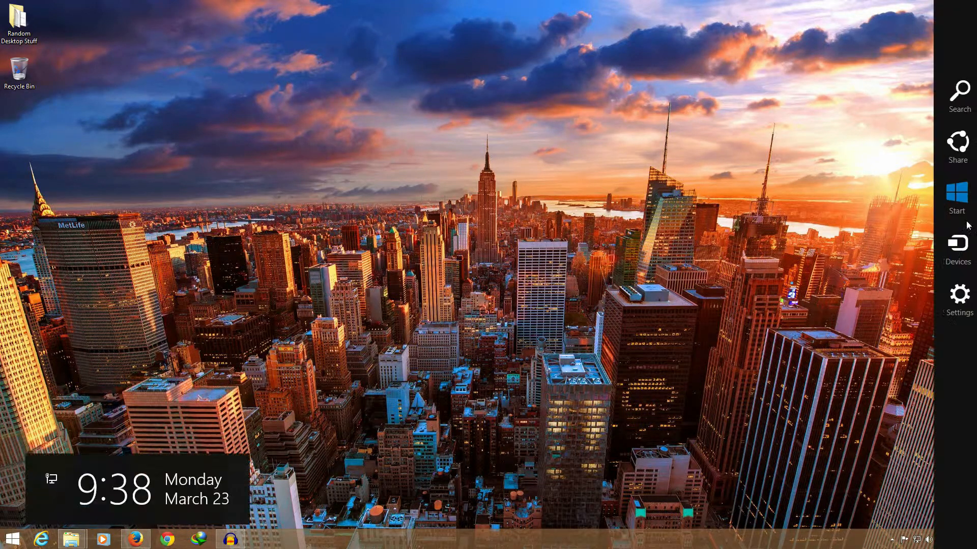
Search 'reflect' from the Start screen to launch Macrium Reflect
{"action": "left_click", "coordinate": [958, 100]}
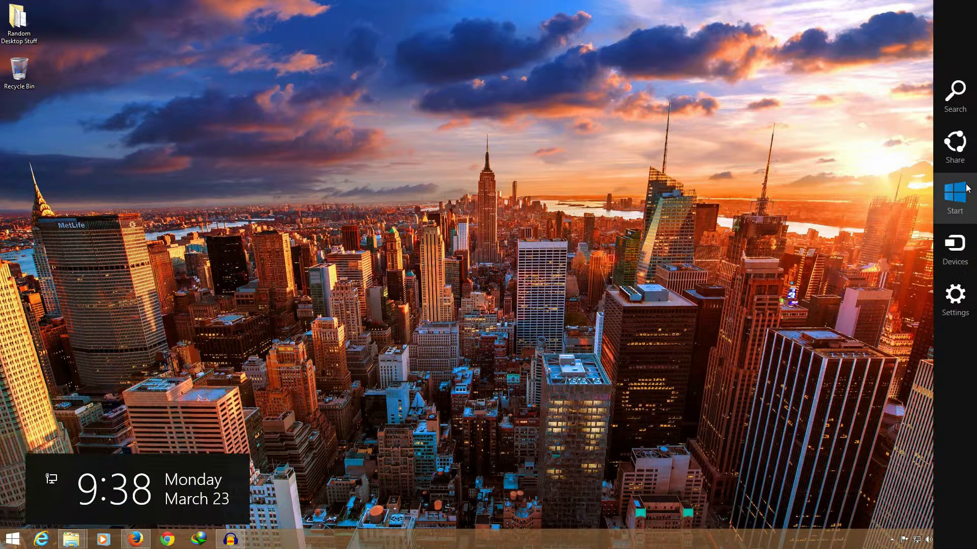
{"action": "left_click", "coordinate": [954, 100]}
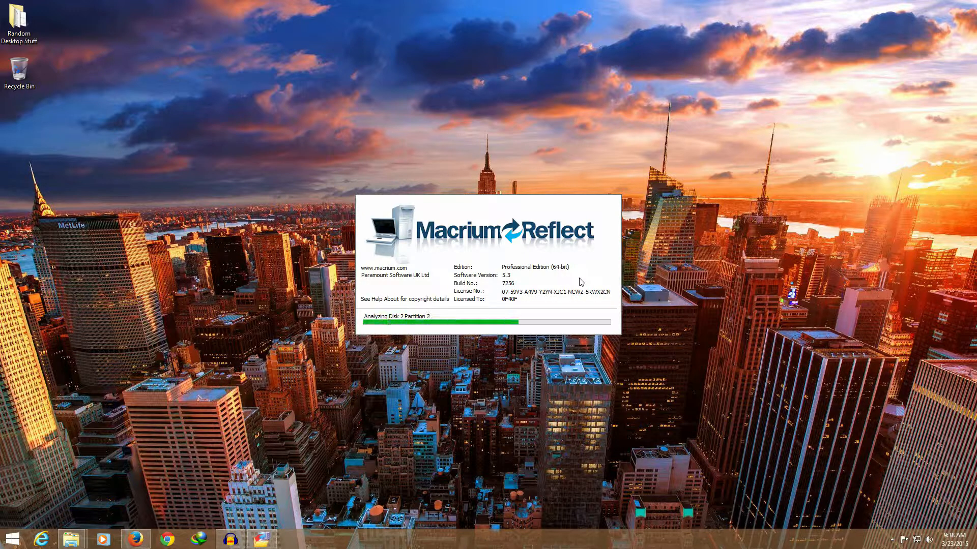
{"action": "type", "text": "reflect"}
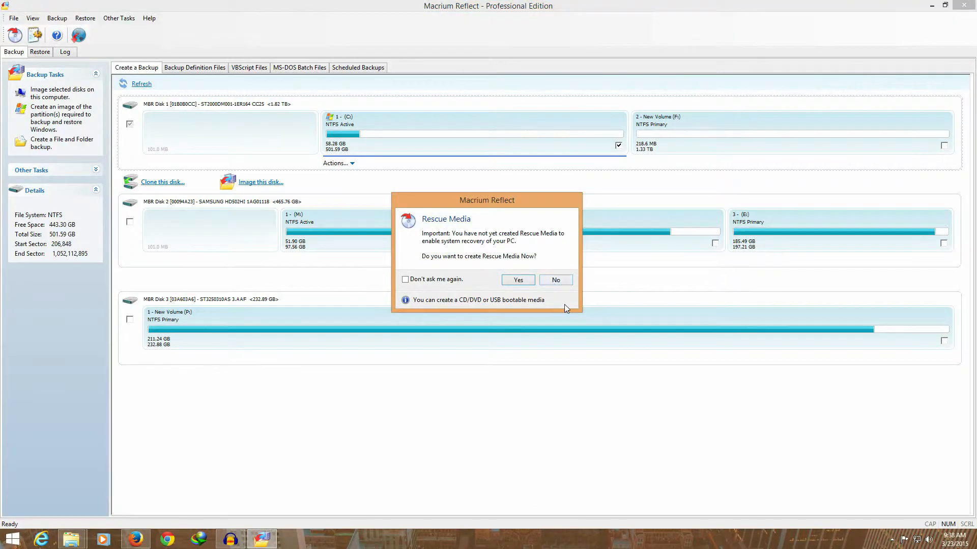
Decline rescue media creation and begin cloning MBR Disk 1
{"action": "left_click", "coordinate": [555, 280]}
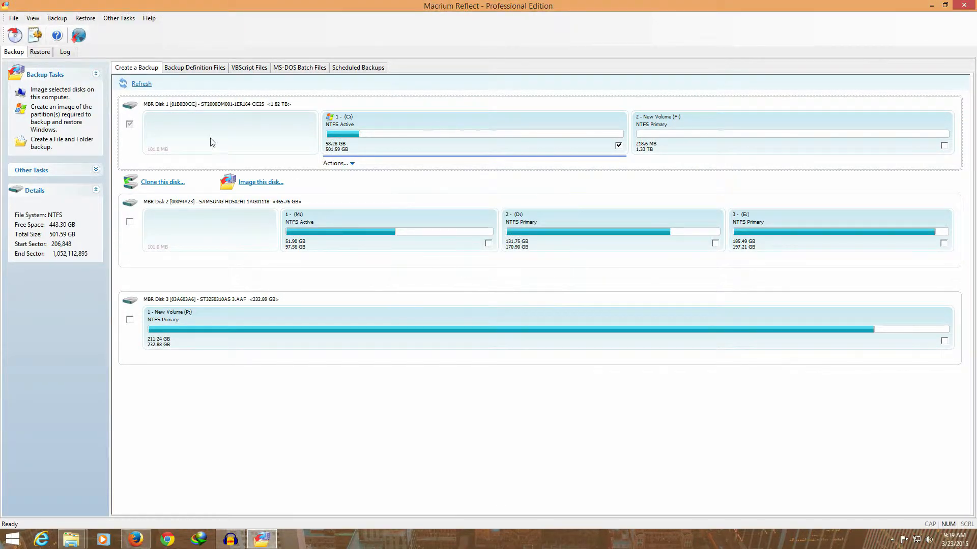
{"action": "mouse_move", "coordinate": [470, 84]}
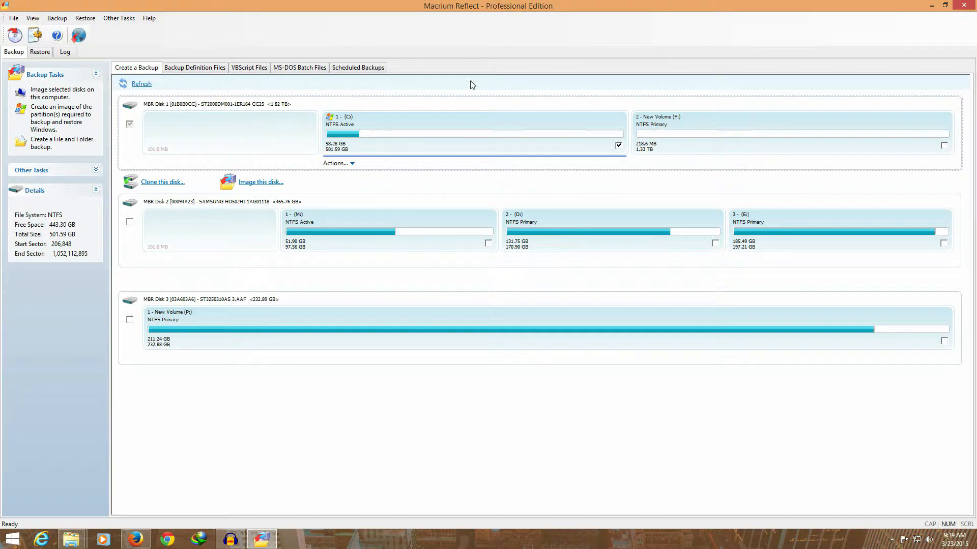
{"action": "left_click", "coordinate": [163, 182]}
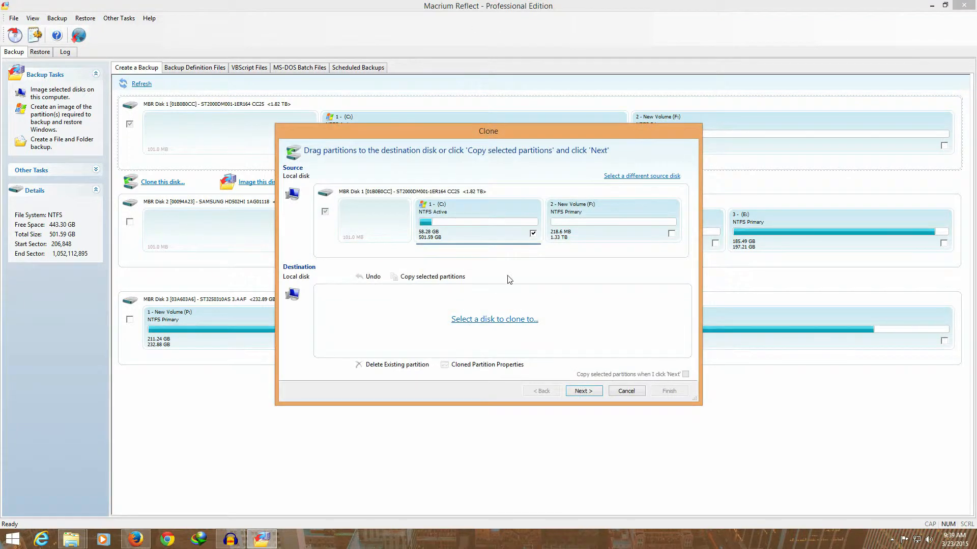